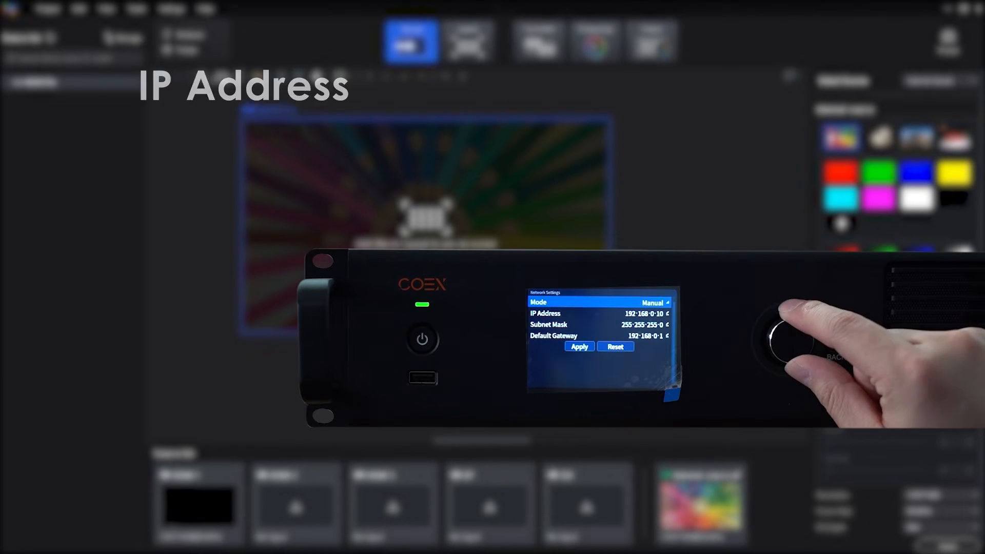
Set the MX40 Pro's IP address and subnet mask manually, then reach Tools > Maintain for the receiving cards.
{"action": "left_click", "coordinate": [794, 340]}
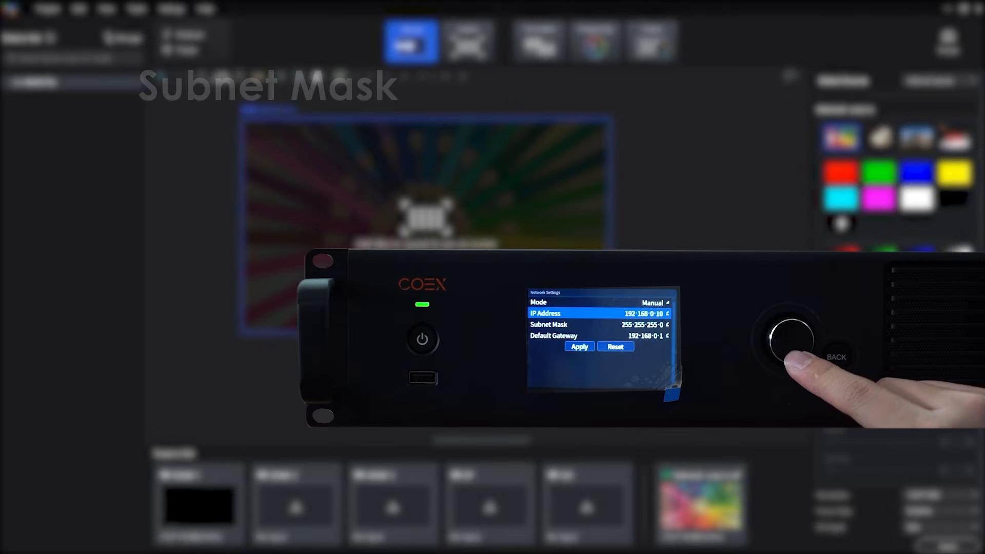
{"action": "left_click", "coordinate": [790, 340]}
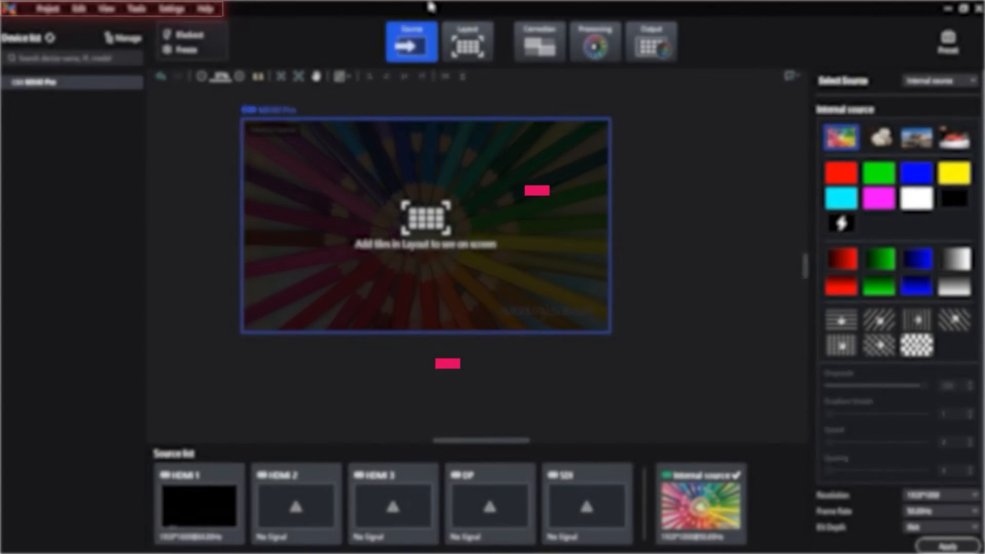
{"action": "left_click", "coordinate": [137, 8]}
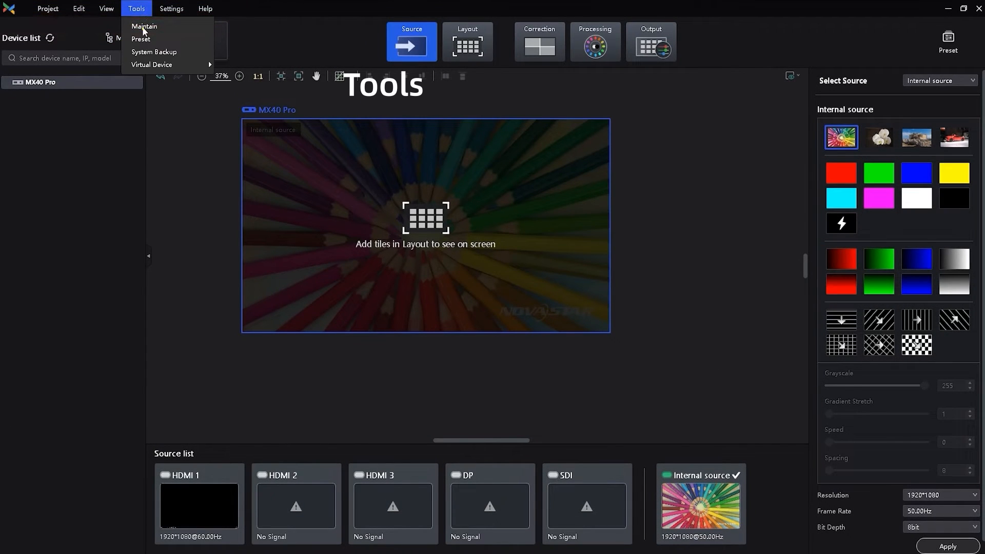
{"action": "left_click", "coordinate": [145, 26]}
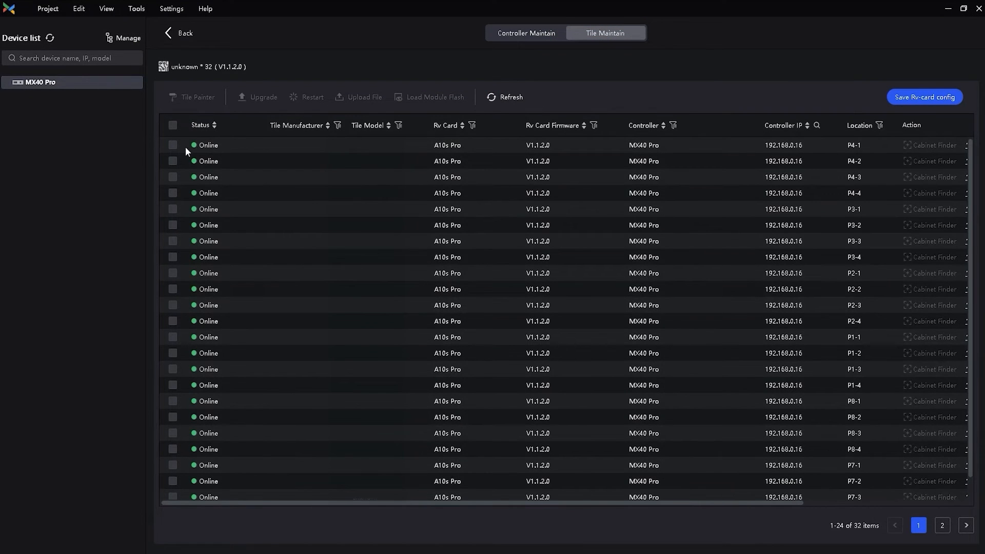
Select all 32 receiving cards and start uploading a receiving card configuration file to them.
{"action": "left_click", "coordinate": [173, 126]}
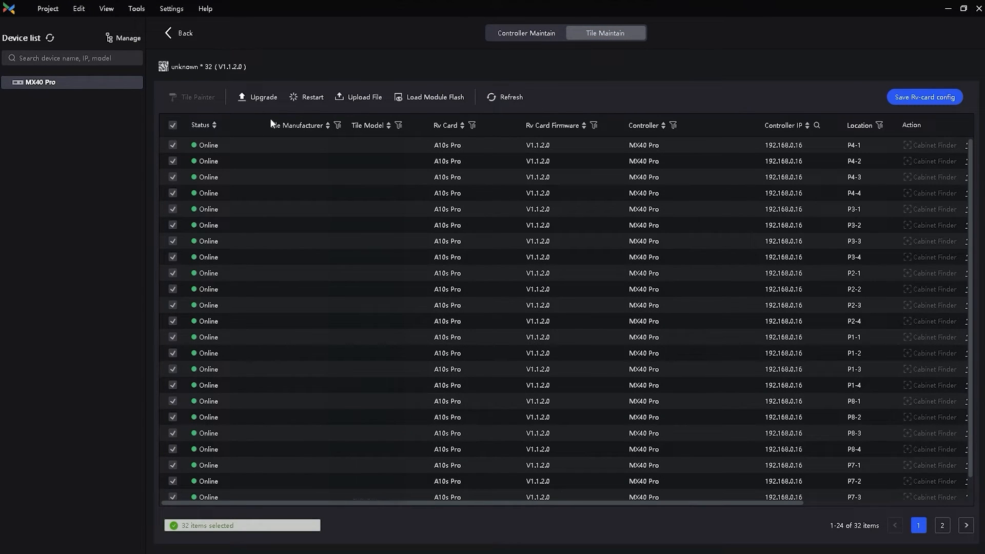
{"action": "left_click", "coordinate": [363, 97]}
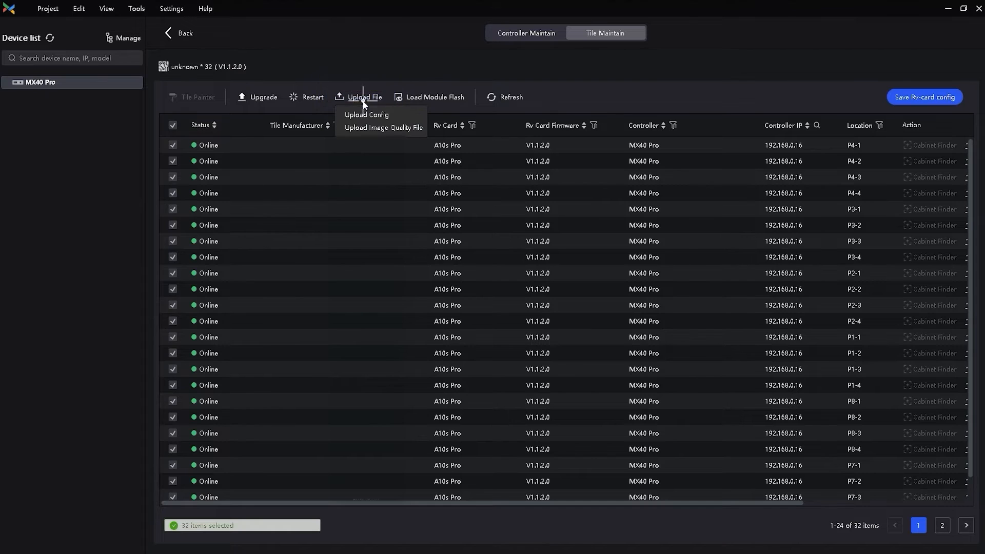
{"action": "left_click", "coordinate": [367, 114]}
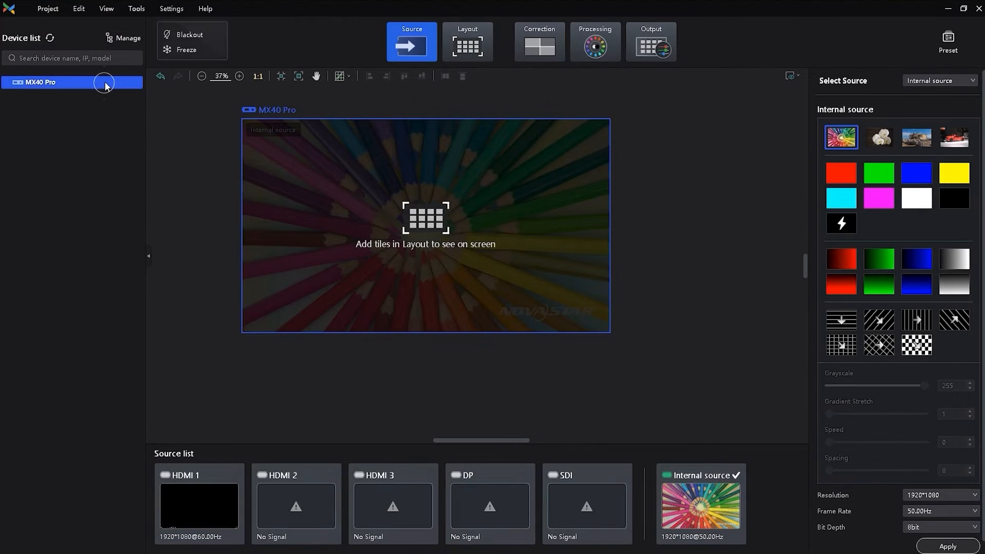
Choose the MX40 Pro's Internal source and apply a 60.00Hz frame rate at 1920×1080.
{"action": "left_click", "coordinate": [295, 502]}
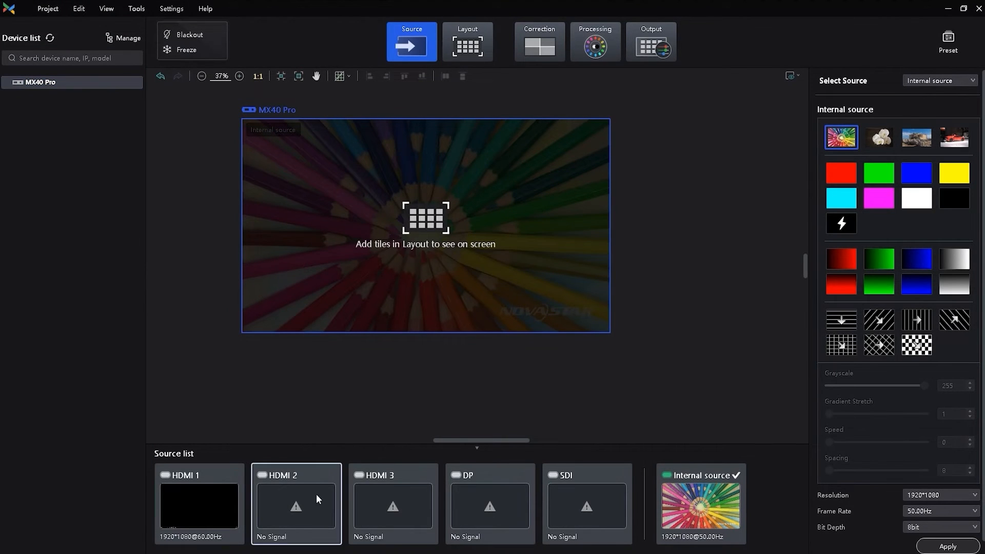
{"action": "left_click", "coordinate": [199, 505]}
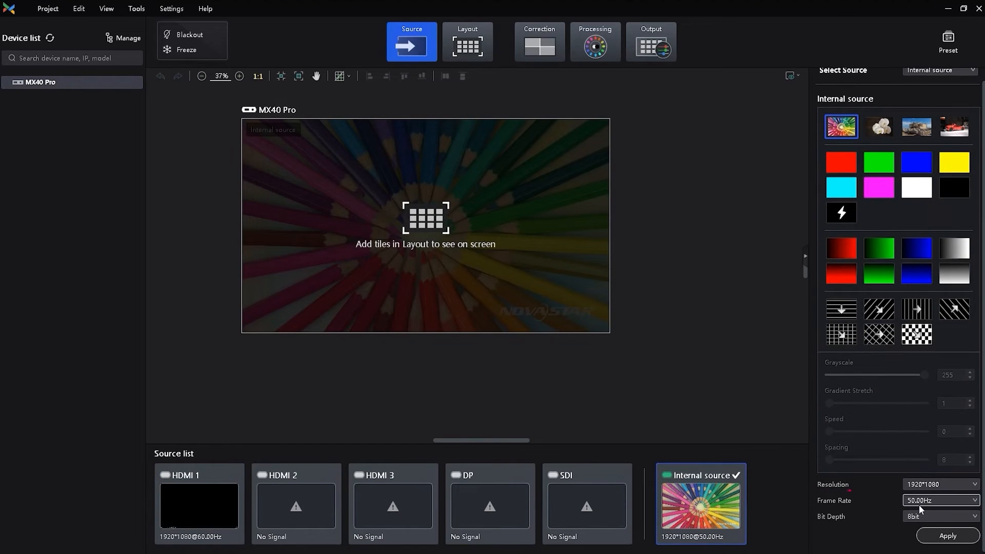
{"action": "left_click", "coordinate": [941, 500]}
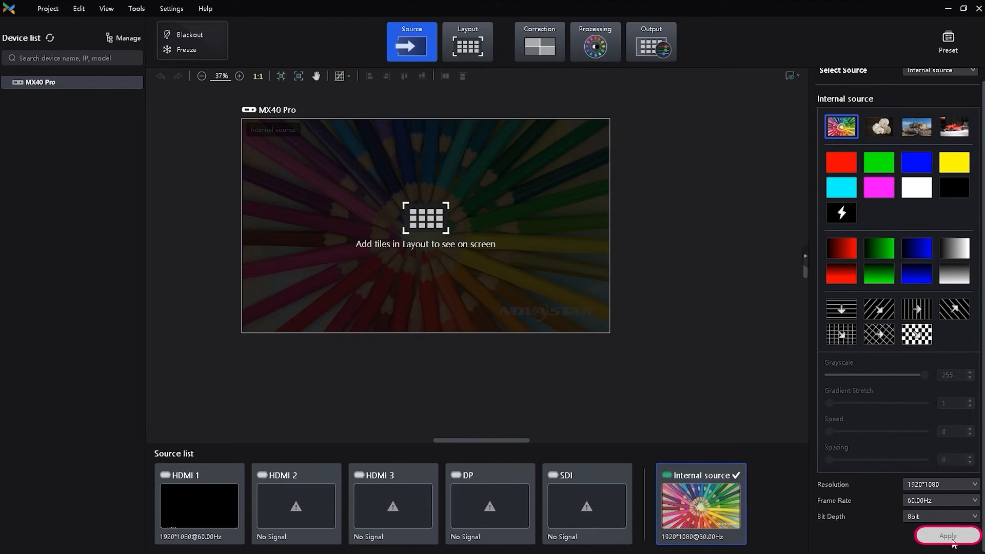
{"action": "left_click", "coordinate": [950, 536]}
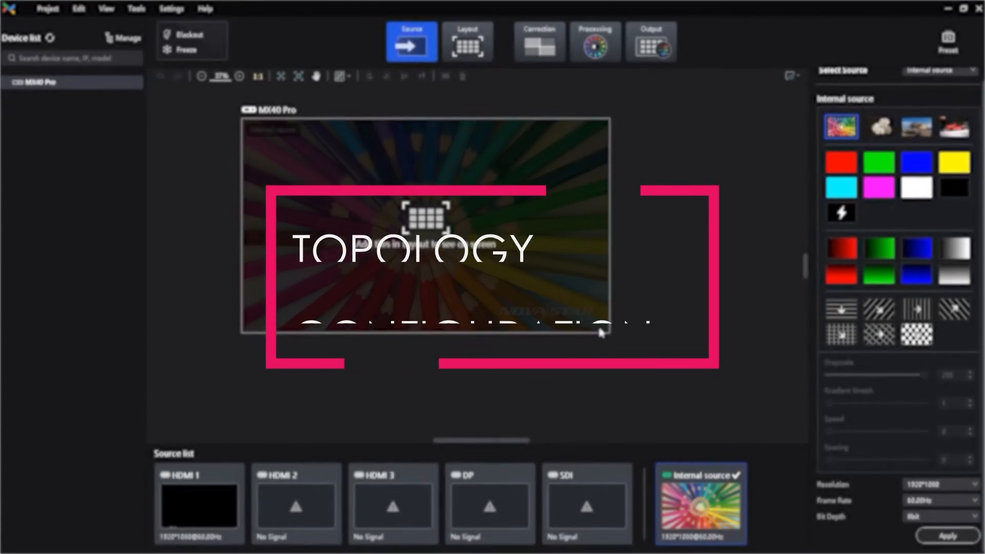
Map four tiles per port for ports 1–8 into columns P1–P8, placing 32 of 32 tiles.
{"action": "left_click", "coordinate": [468, 41]}
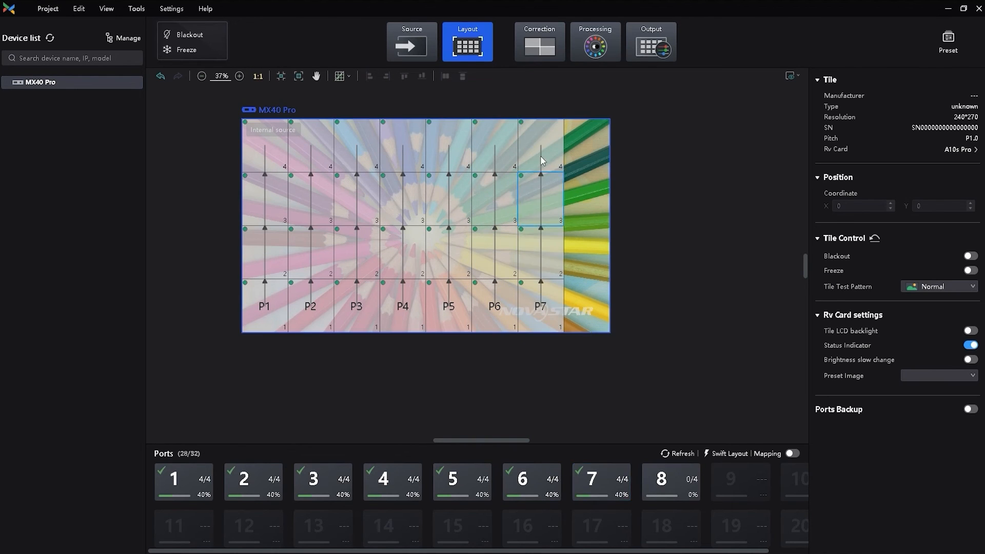
{"action": "left_click", "coordinate": [670, 483]}
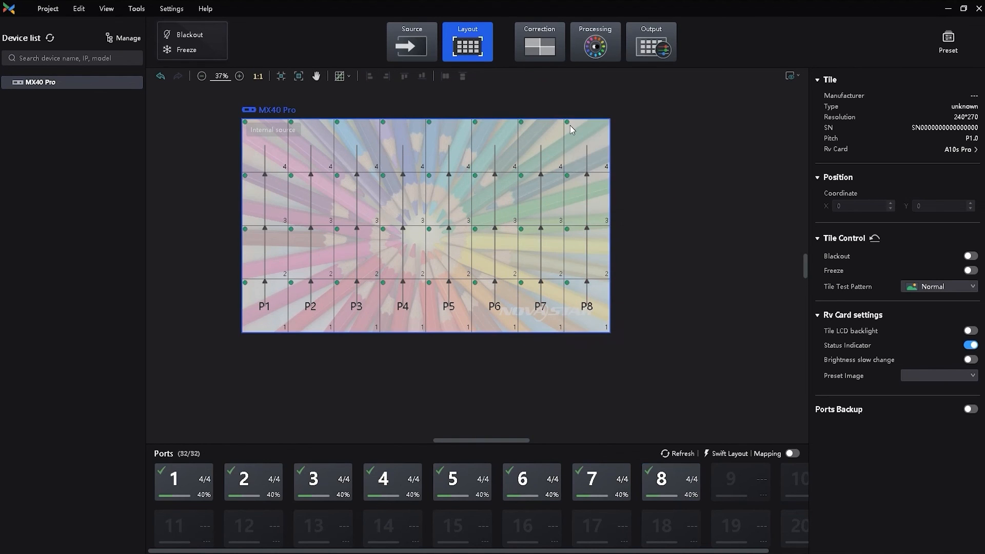